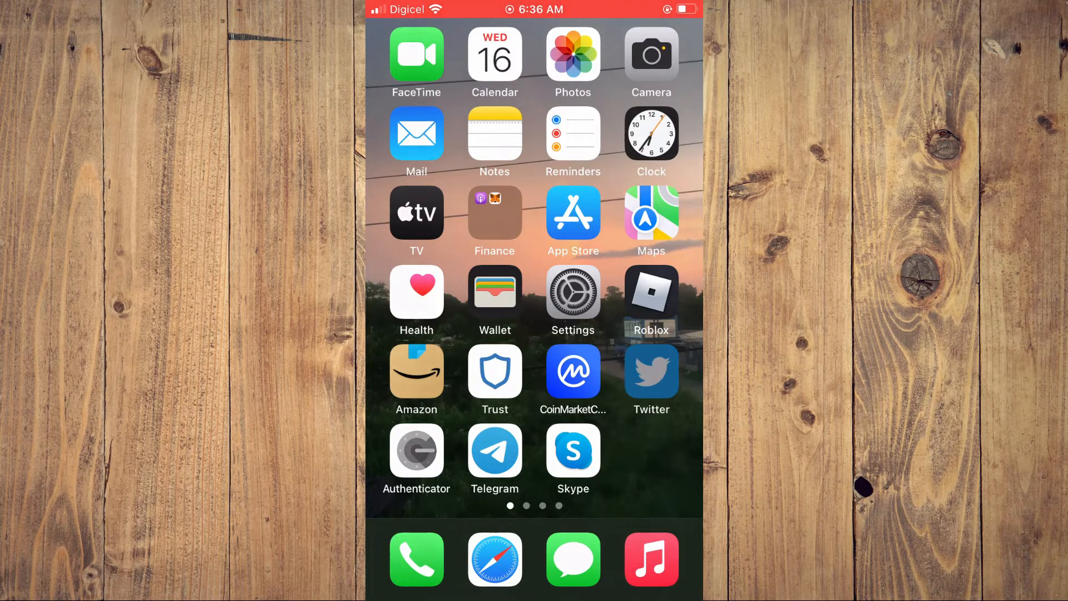
- Launch Twitter and reach Settings and privacy from the account drawer
left_click(651, 379)
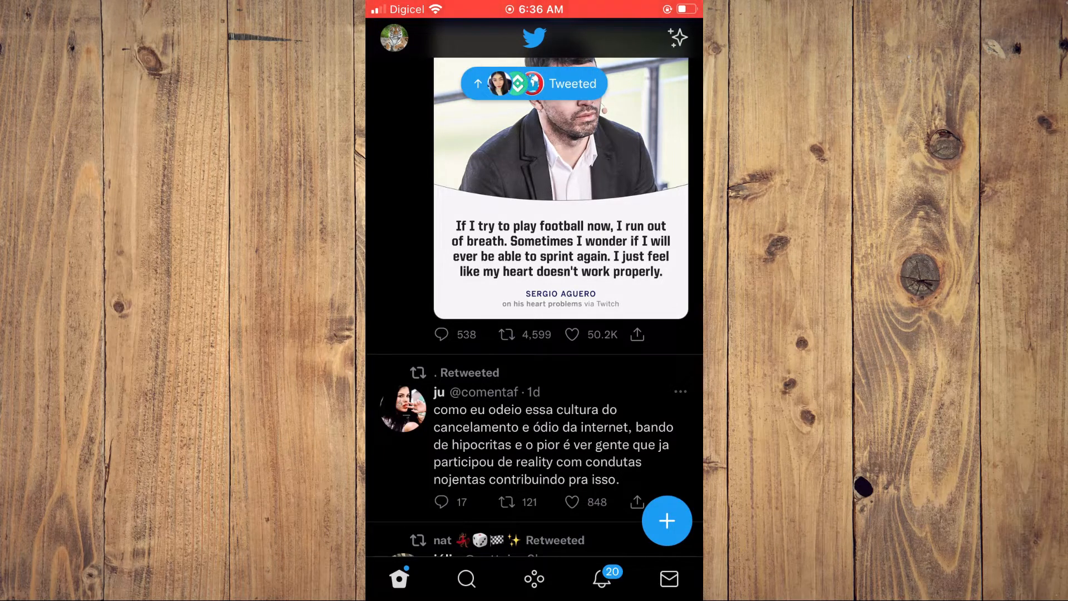
left_click(393, 37)
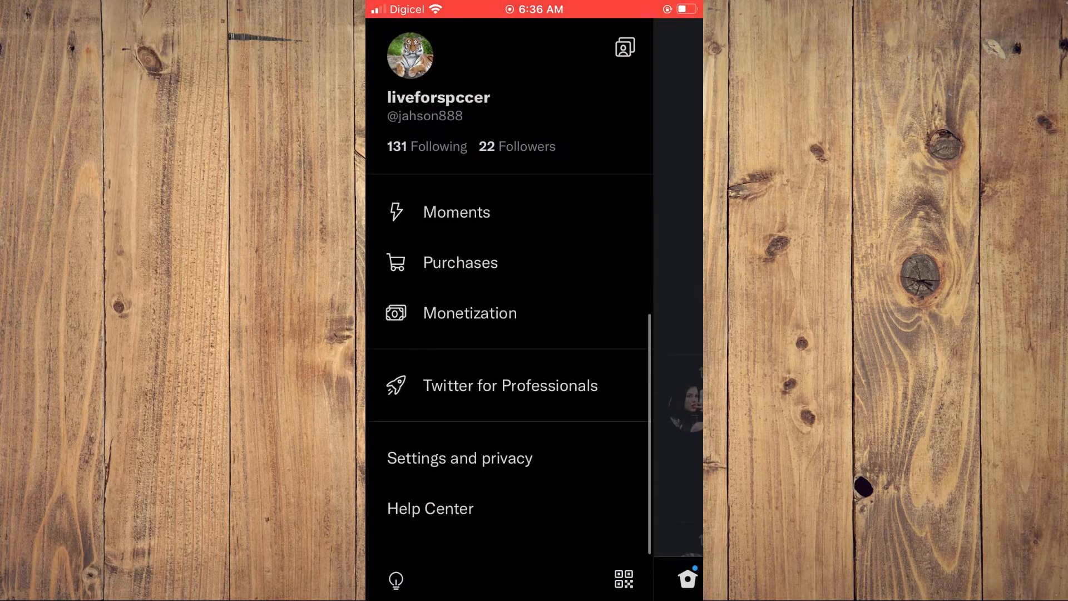
scroll("down", 3)
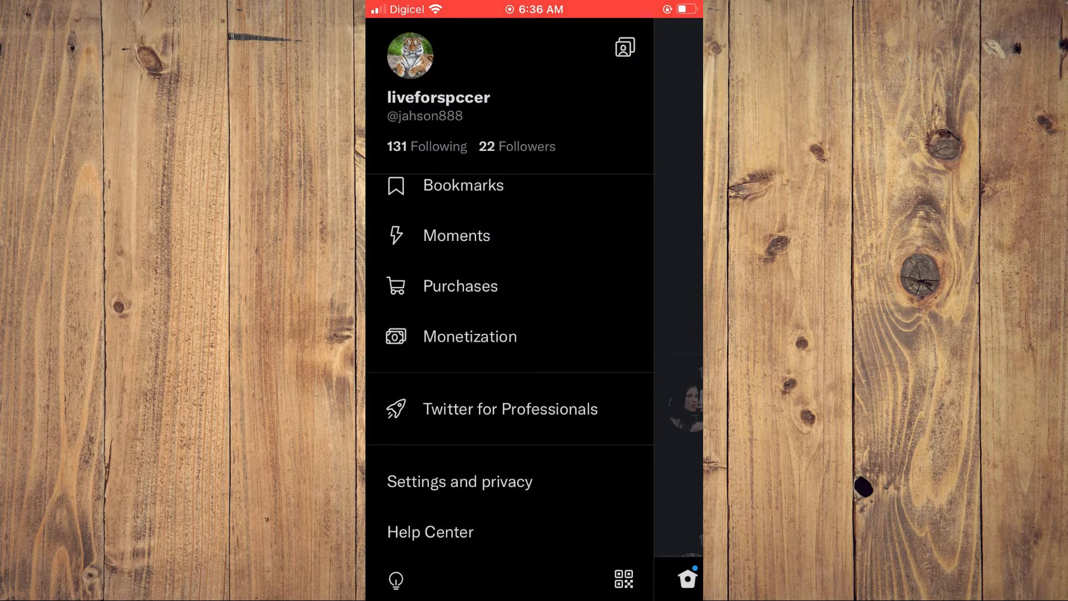
left_click(460, 481)
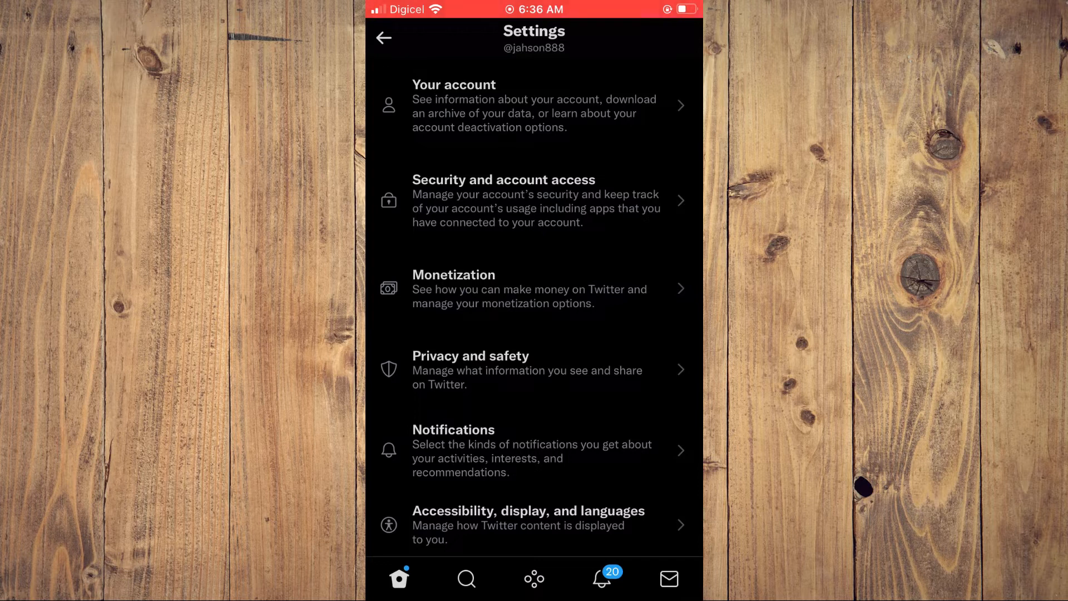
- In Audience and tagging, toggle Protect your Tweets back off and reach Photo tagging
left_click(534, 370)
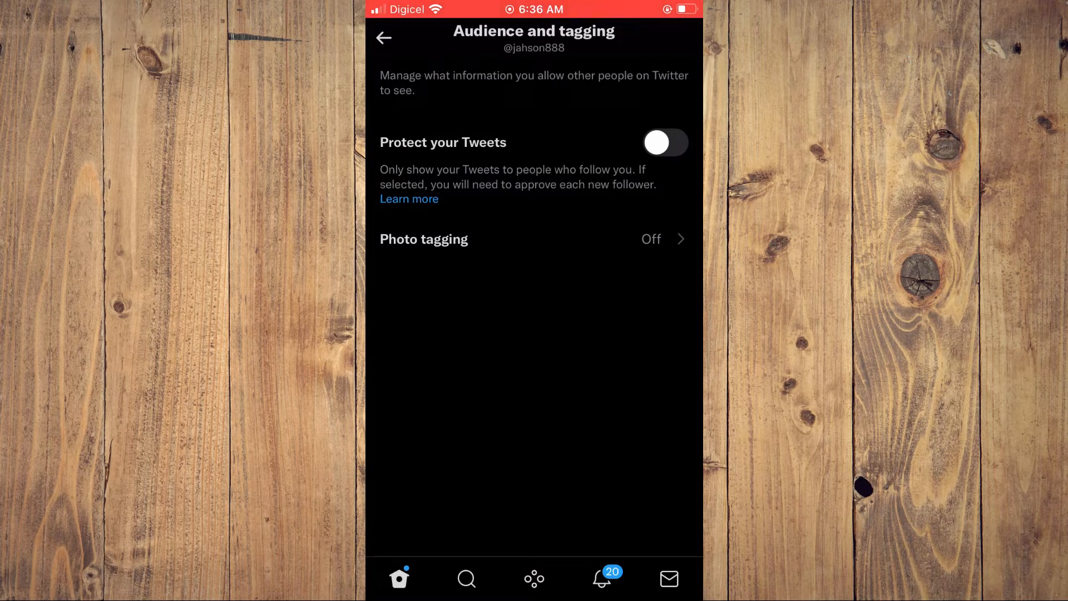
left_click(665, 143)
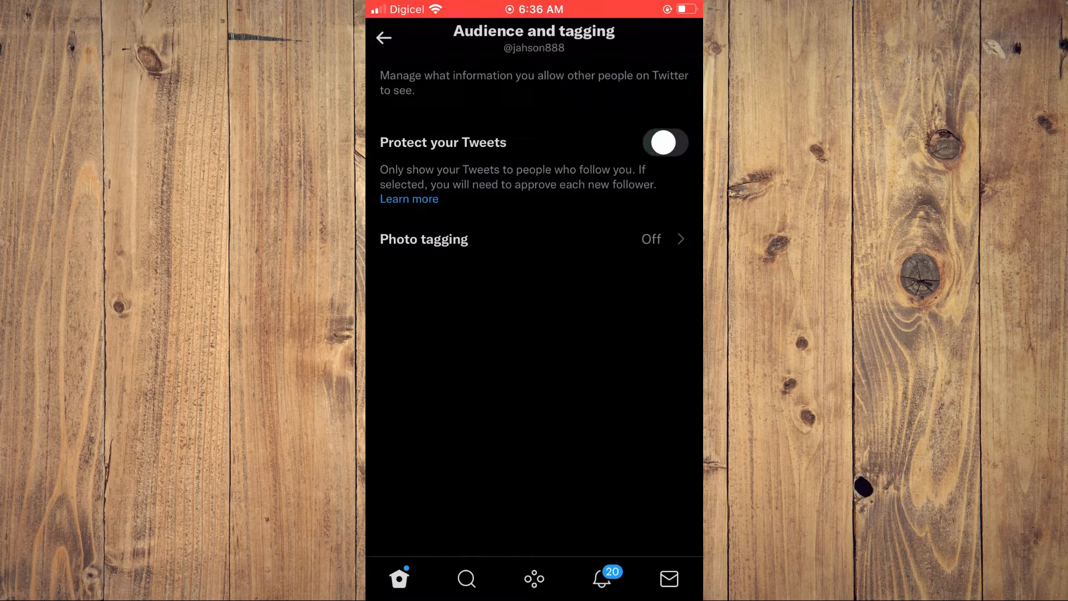
left_click(665, 142)
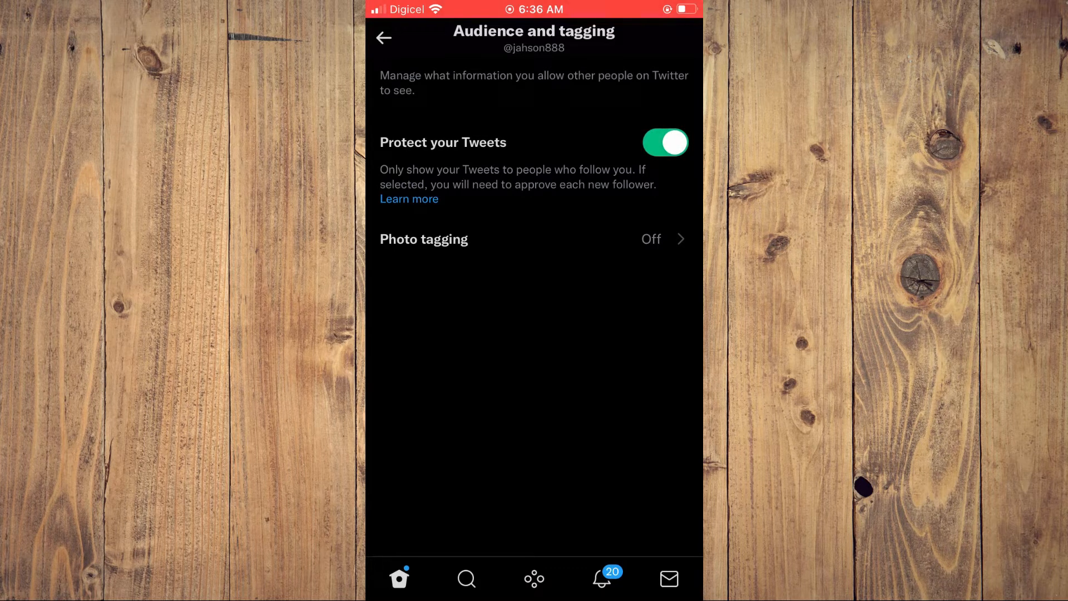
left_click(665, 143)
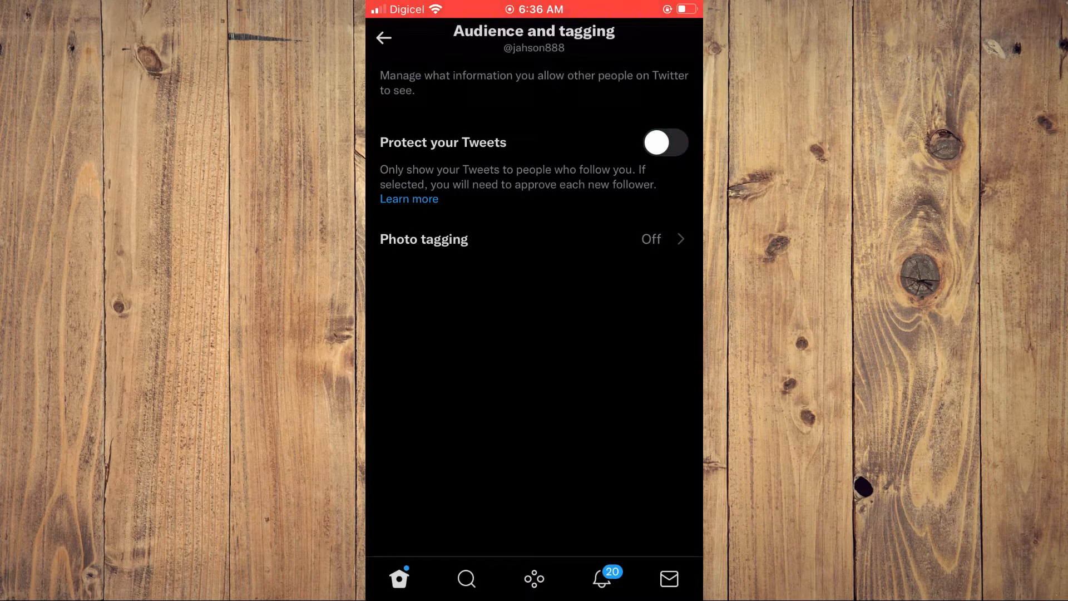
left_click(534, 239)
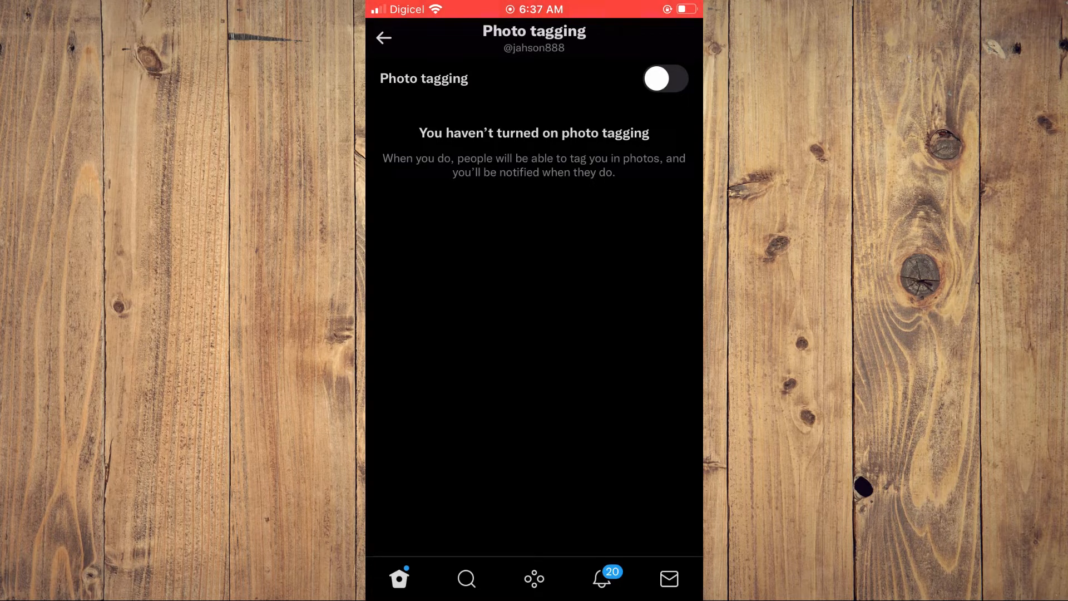
- Return to Privacy and safety and reach the Content you see page
left_click(383, 38)
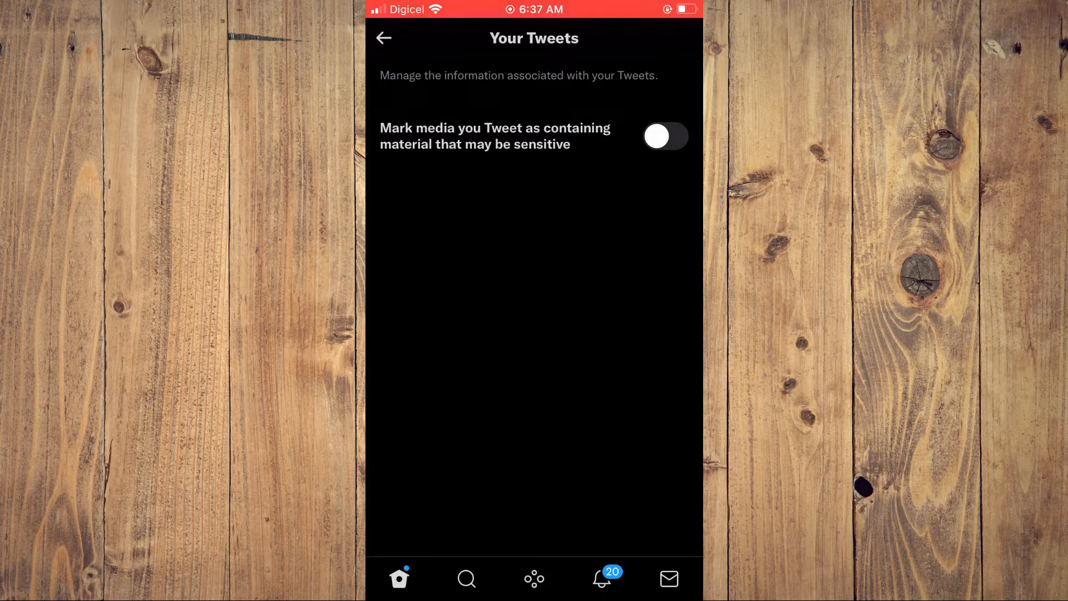
left_click(383, 37)
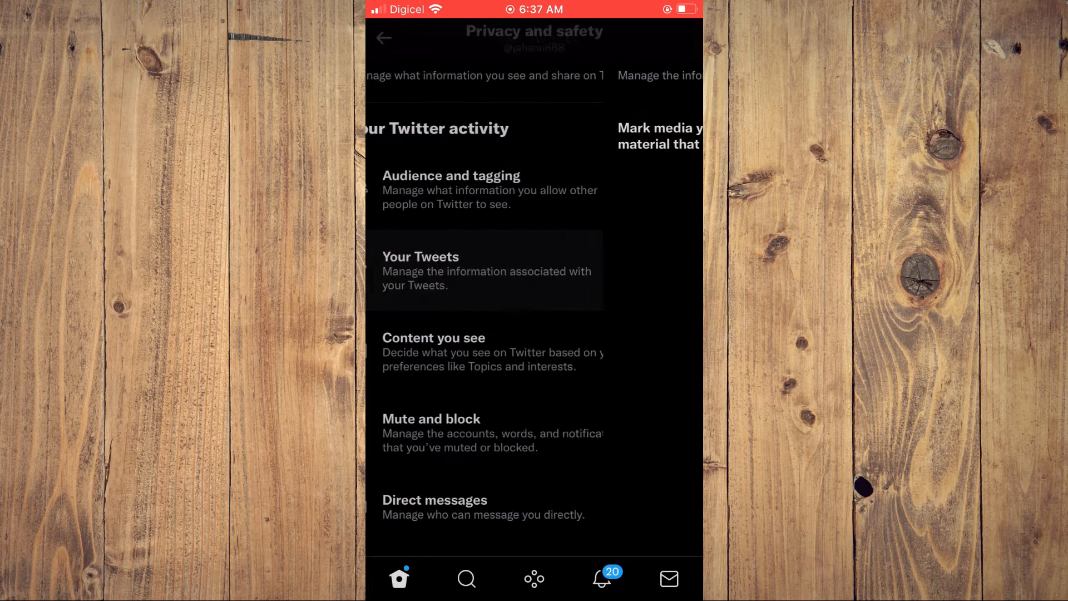
scroll("up", 3)
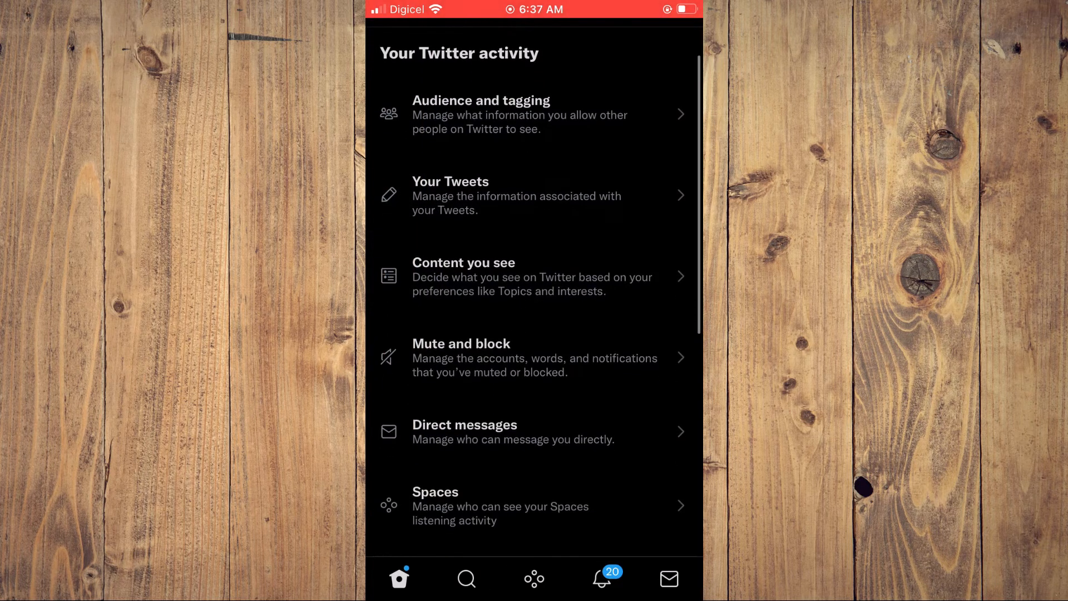
left_click(531, 276)
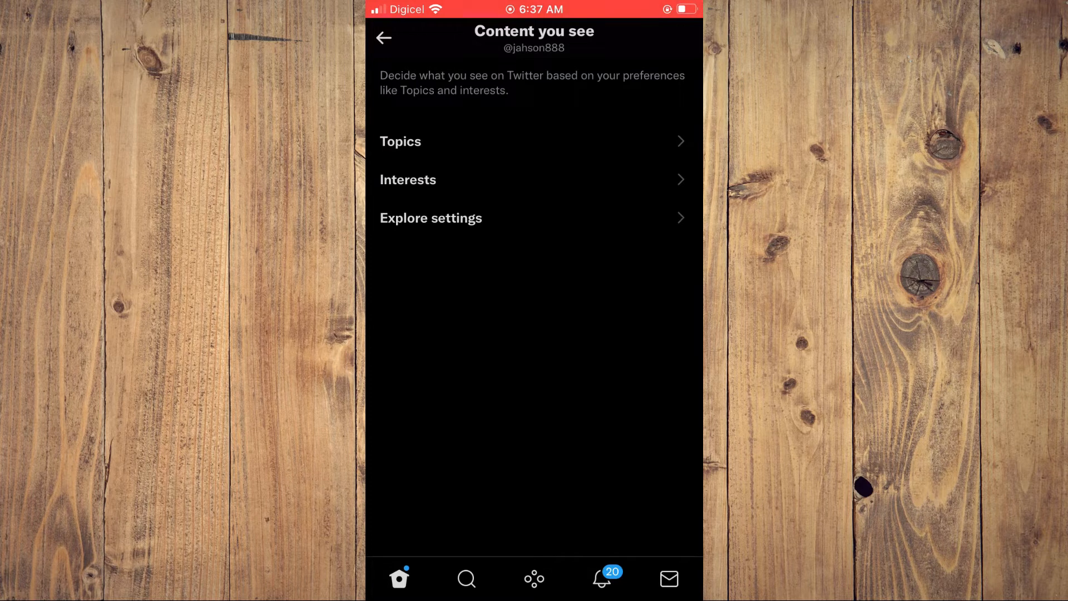
- Review Topics and Interests, then land on Explore settings
left_click(401, 141)
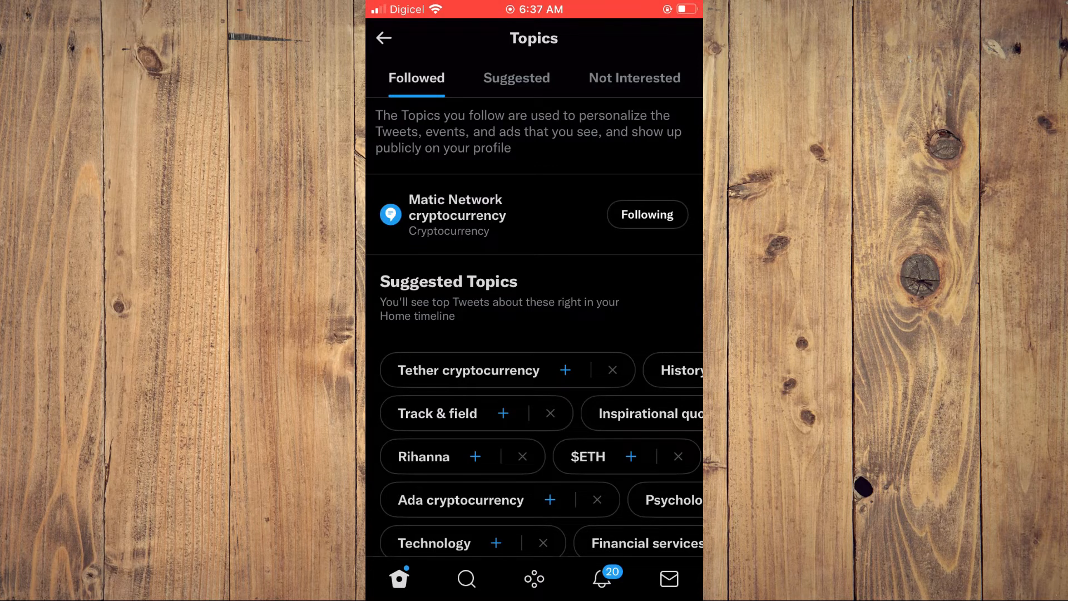
left_click(385, 39)
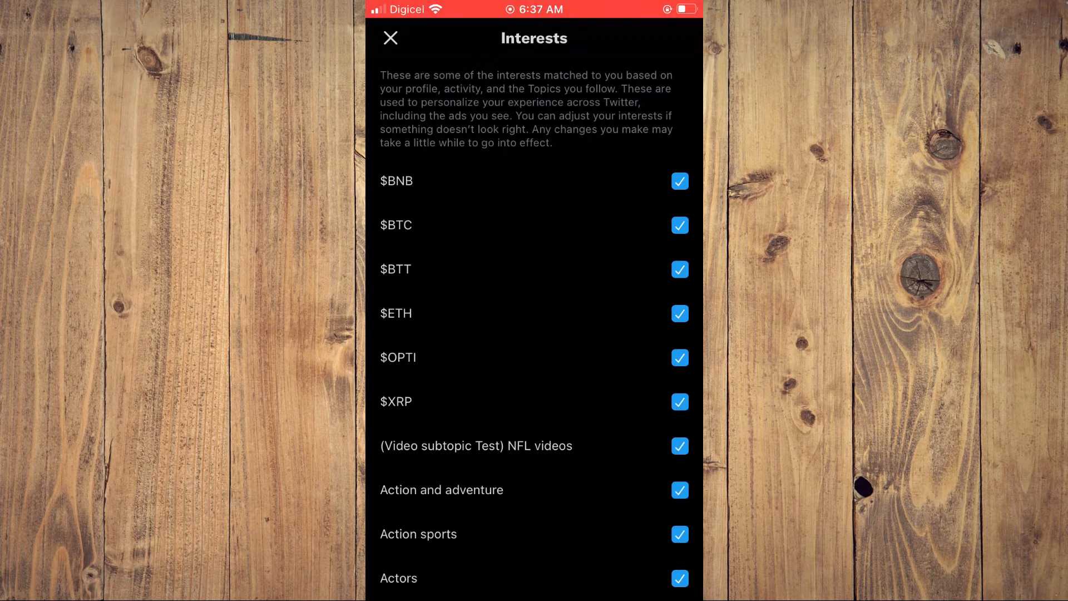
scroll("down", 3)
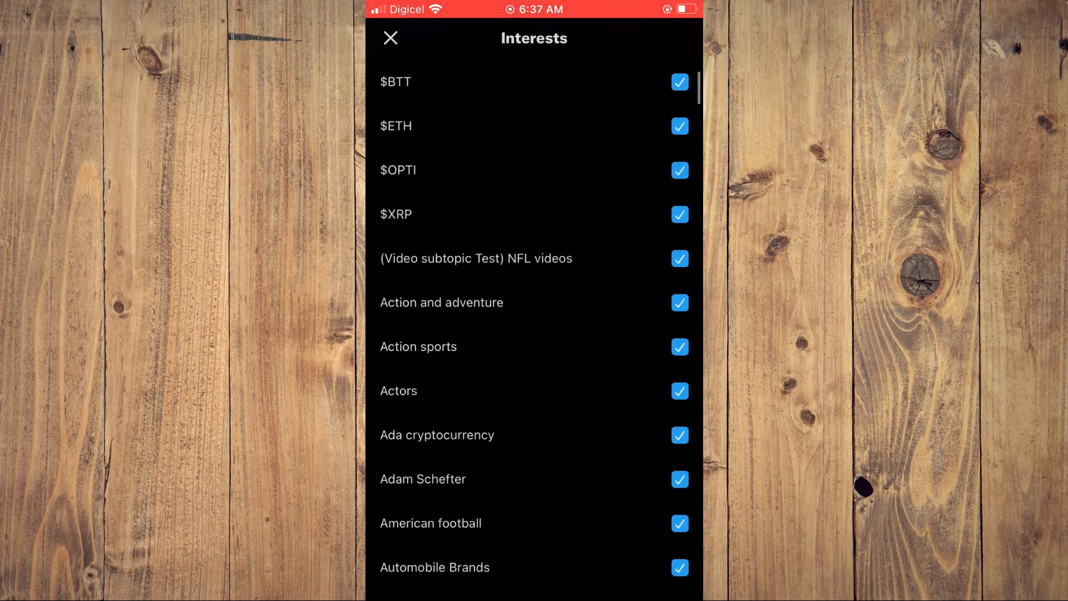
left_click(391, 38)
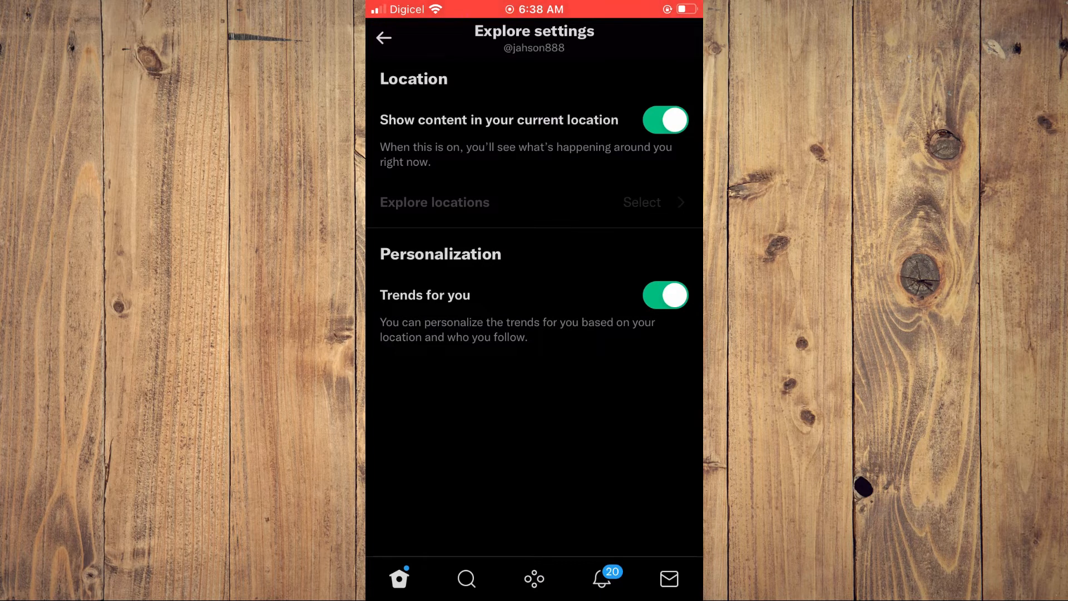
- Turn off current-location content and set the Explore location to United States via search 'uni'
left_click(666, 120)
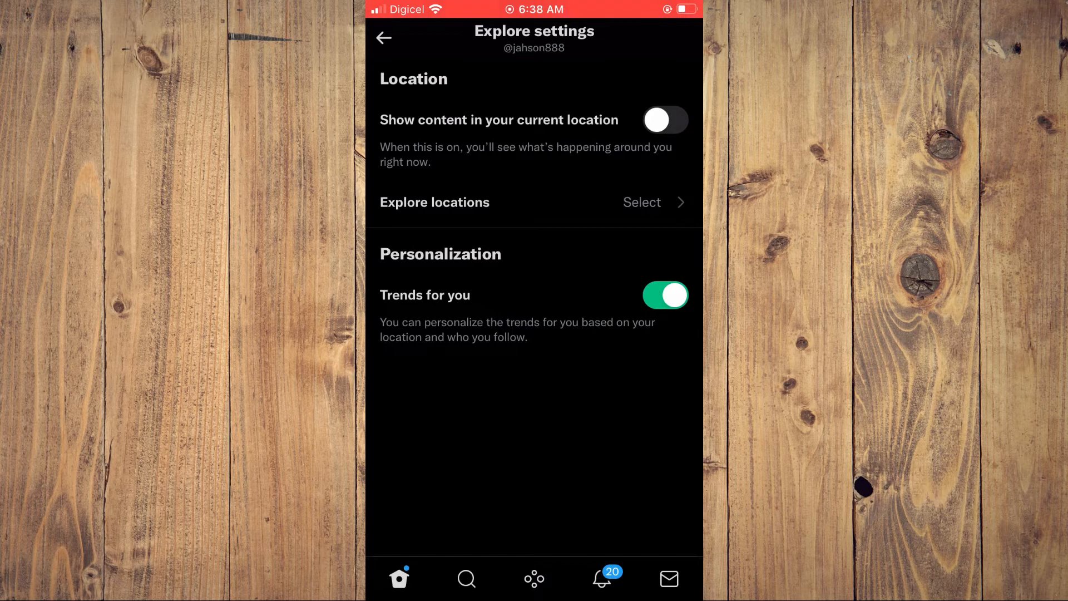
left_click(641, 202)
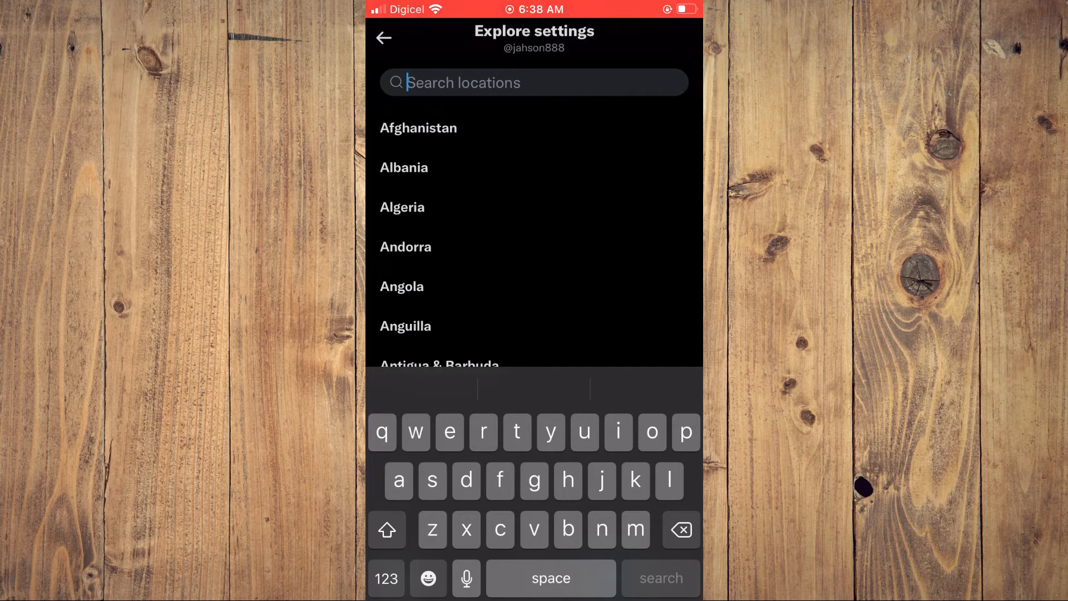
type("uni")
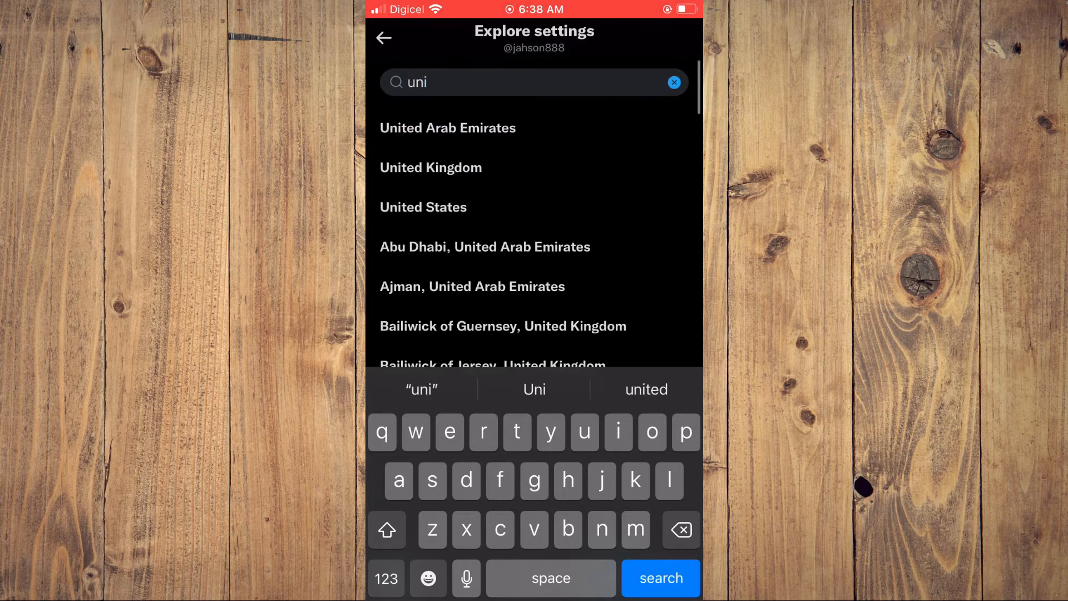
left_click(423, 207)
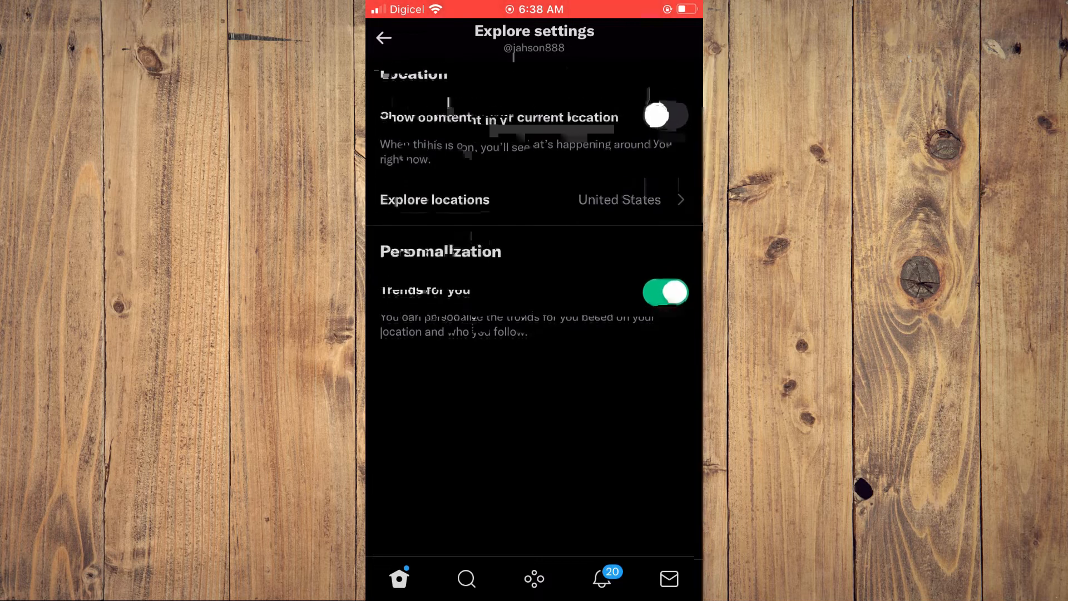
left_click(384, 37)
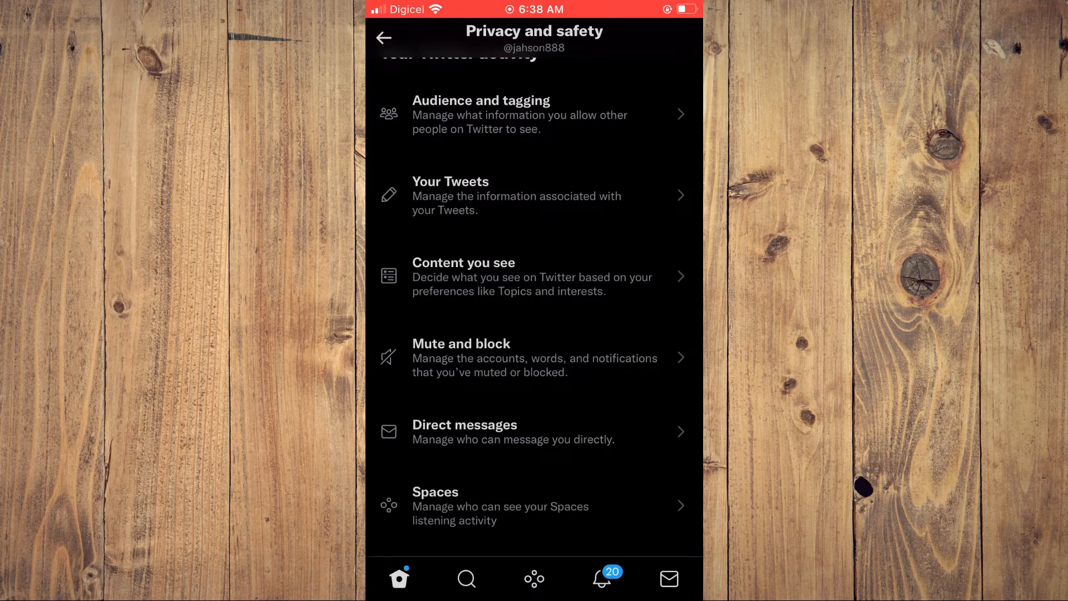
- Switch to Safari on twitter.com and bring up the website's account menu
key("home")
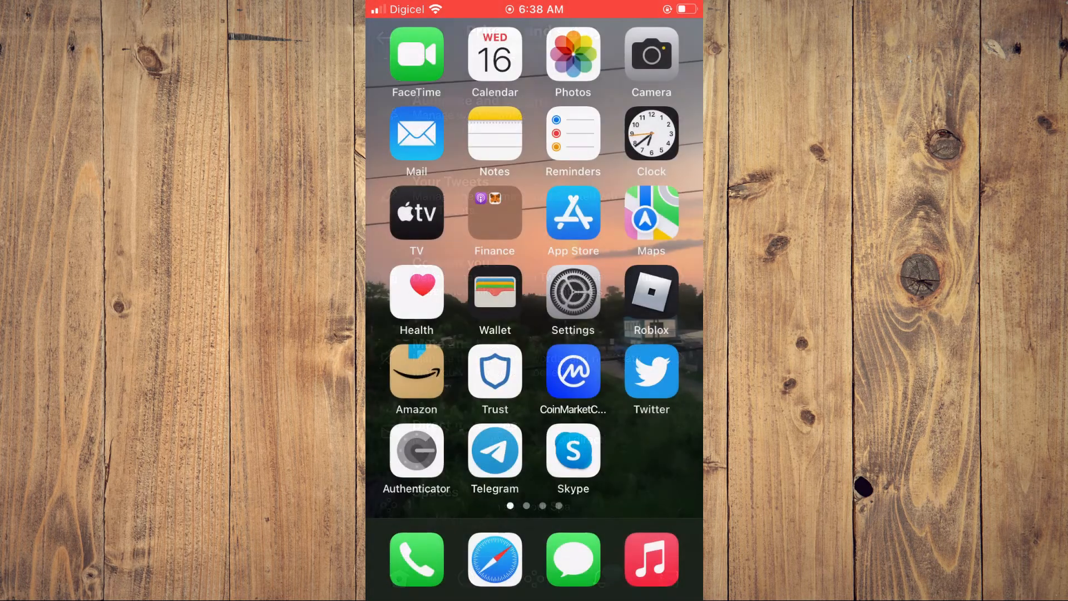
left_click(650, 378)
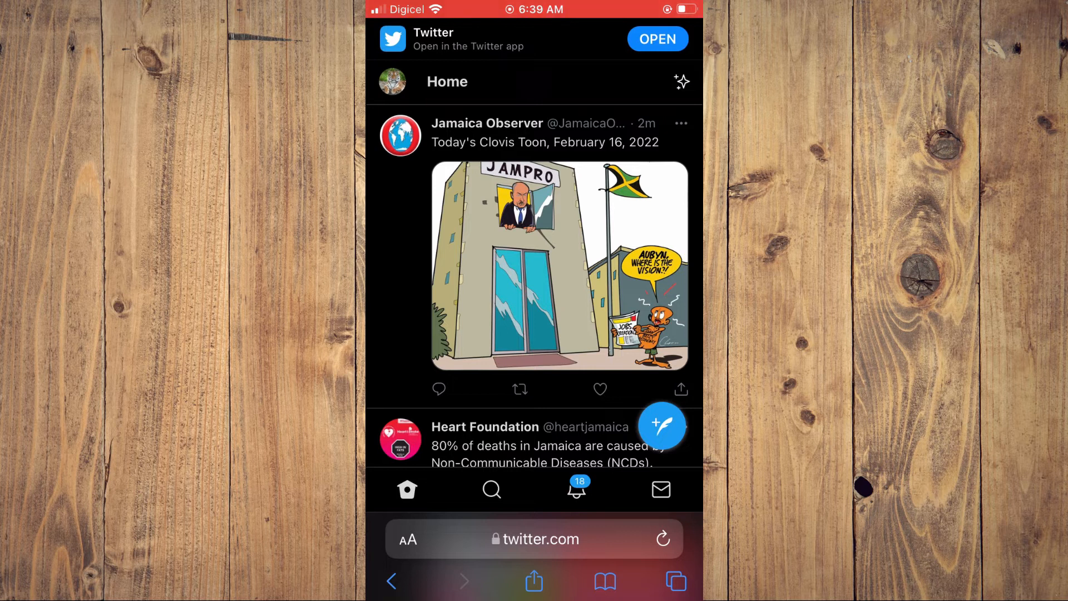
left_click(392, 81)
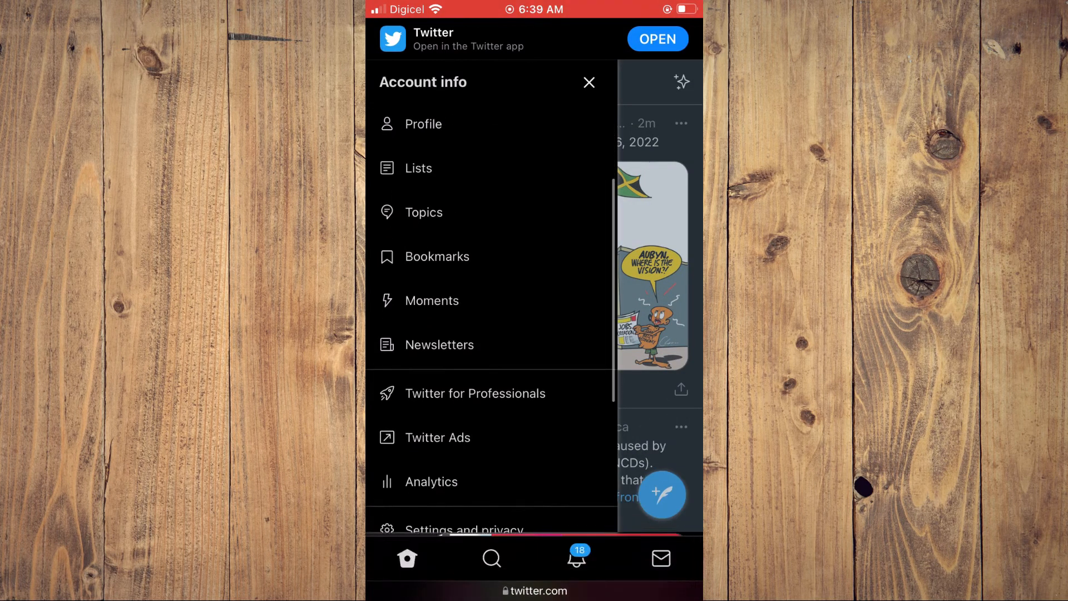
scroll("down", 3)
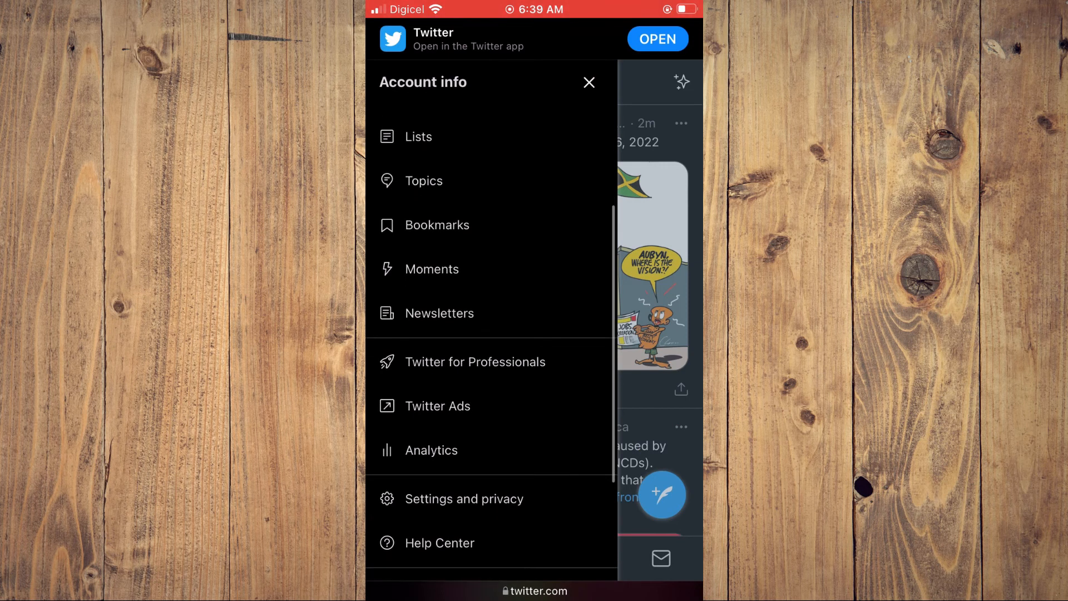
- On the web Content you see page, enable Display media that may contain sensitive content
left_click(589, 82)
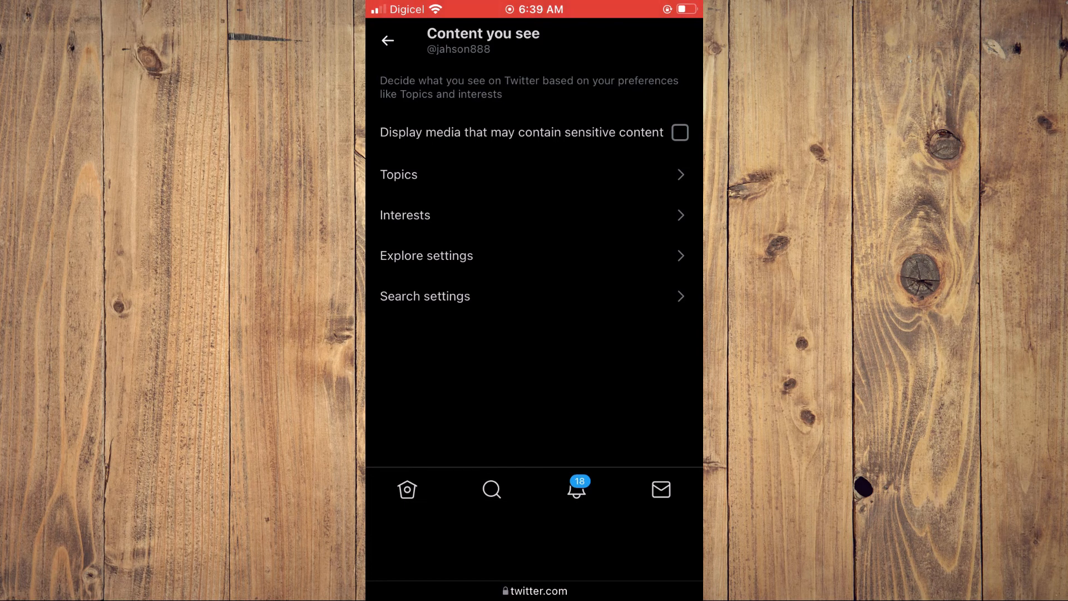
left_click(679, 133)
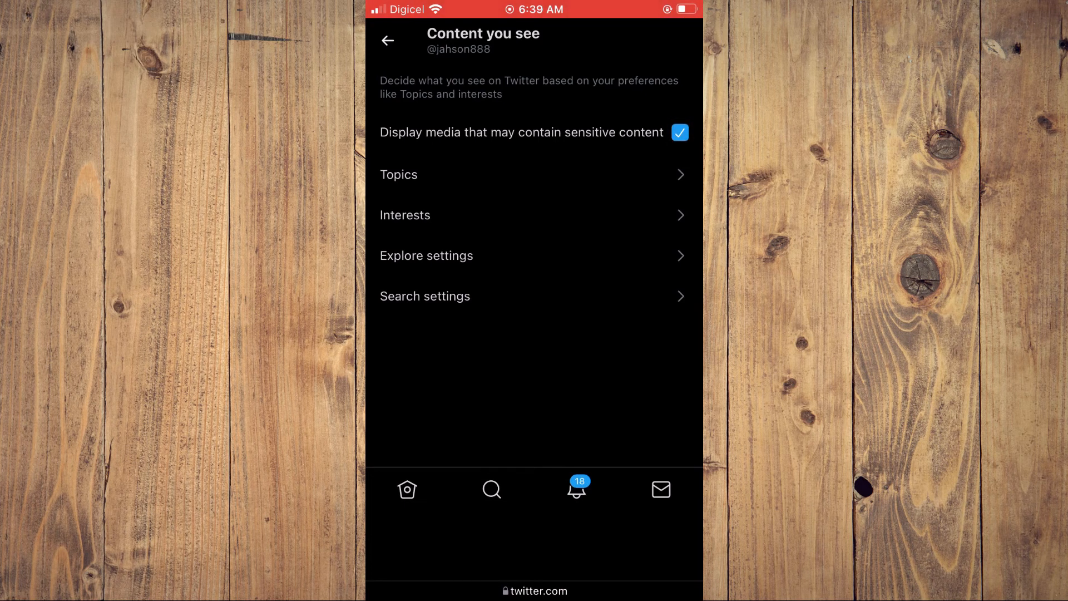